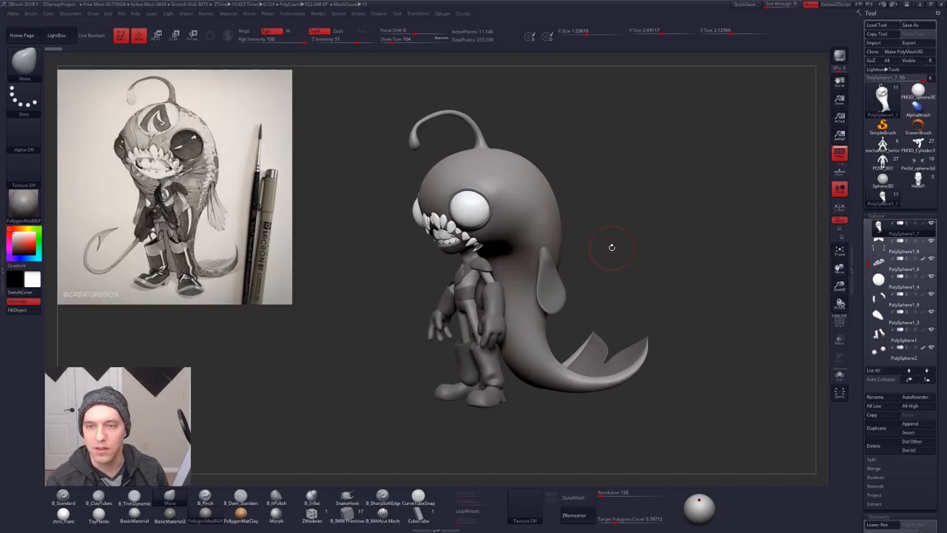
{"action": "mouse_move", "coordinate": [608, 246]}
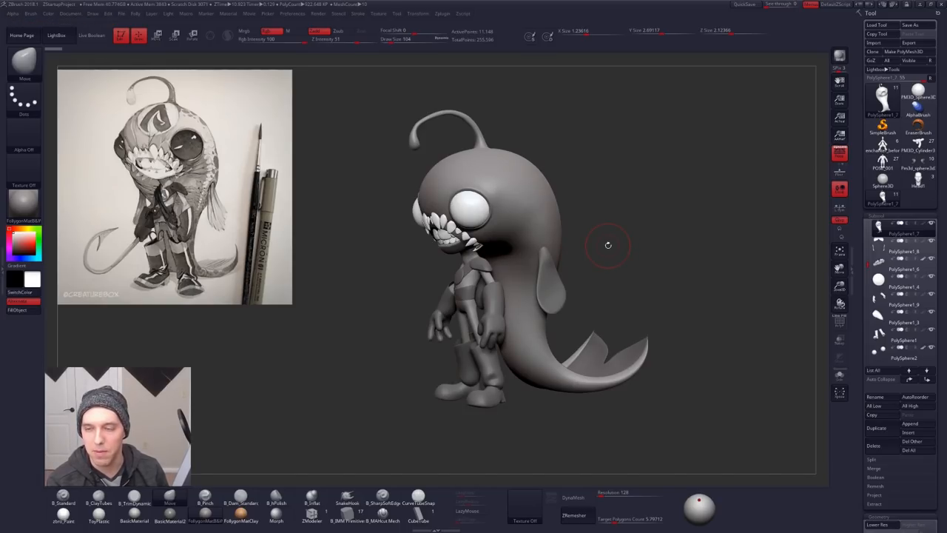
{"action": "mouse_move", "coordinate": [334, 236]}
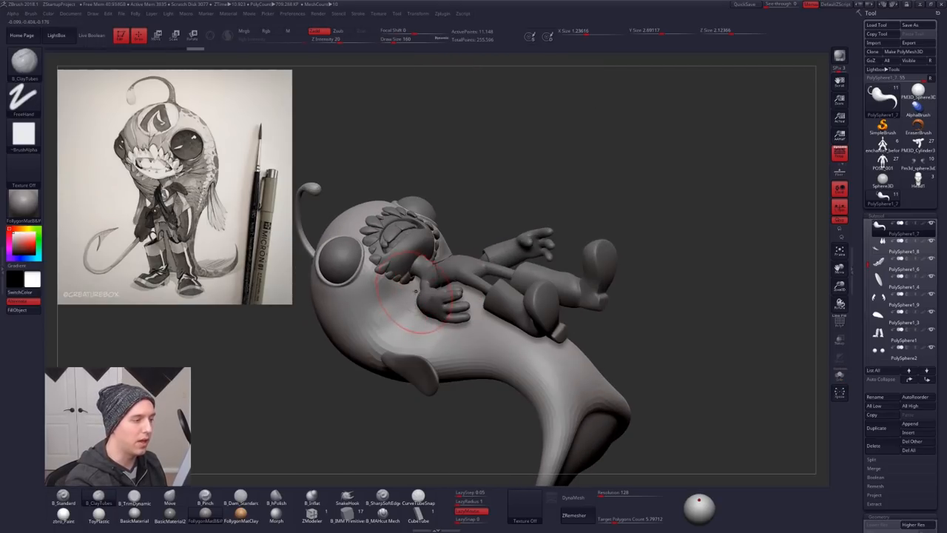
Load the slender wide-mouthed figure sculpt into the viewport from the Tool palette.
{"action": "left_click_drag", "start_coordinate": [481, 296], "coordinate": [429, 318]}
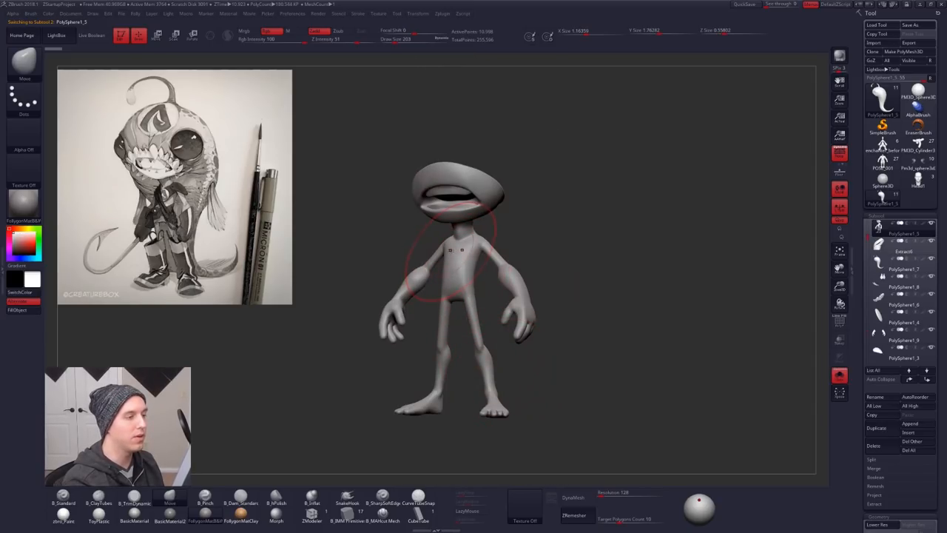
{"action": "left_click", "coordinate": [24, 77]}
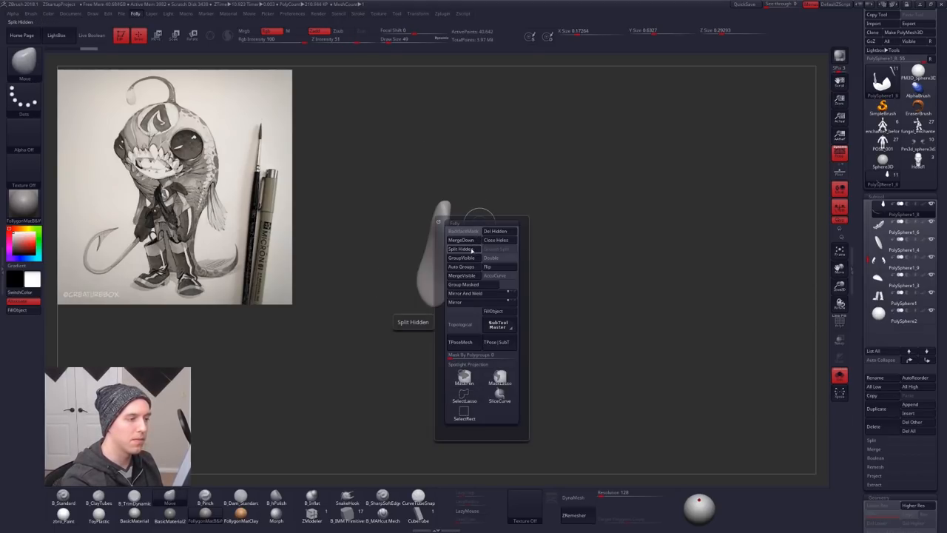
Solo the teardrop fin subtool so it shows alone, framed in the canvas.
{"action": "left_click", "coordinate": [460, 248]}
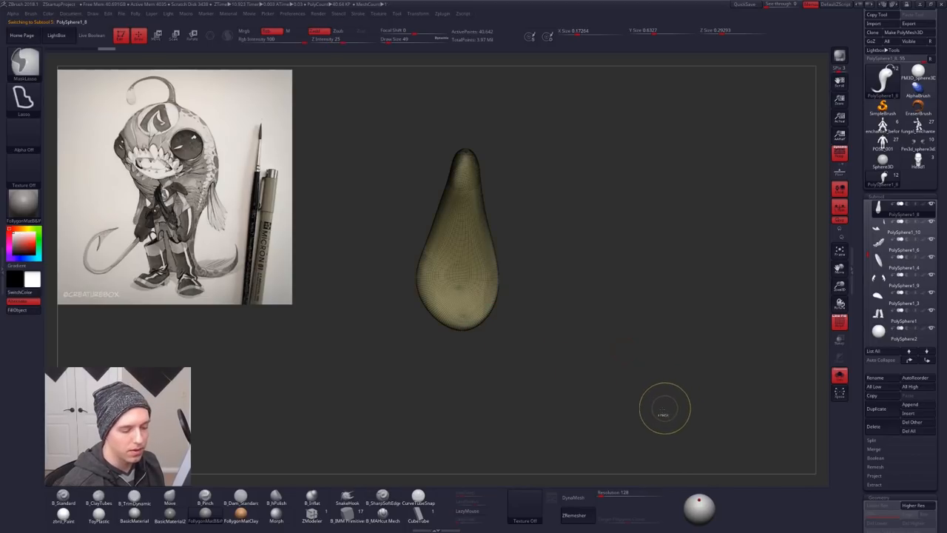
Turn the fin subtool to a side view with the Geometry palette expanded.
{"action": "left_click", "coordinate": [879, 305]}
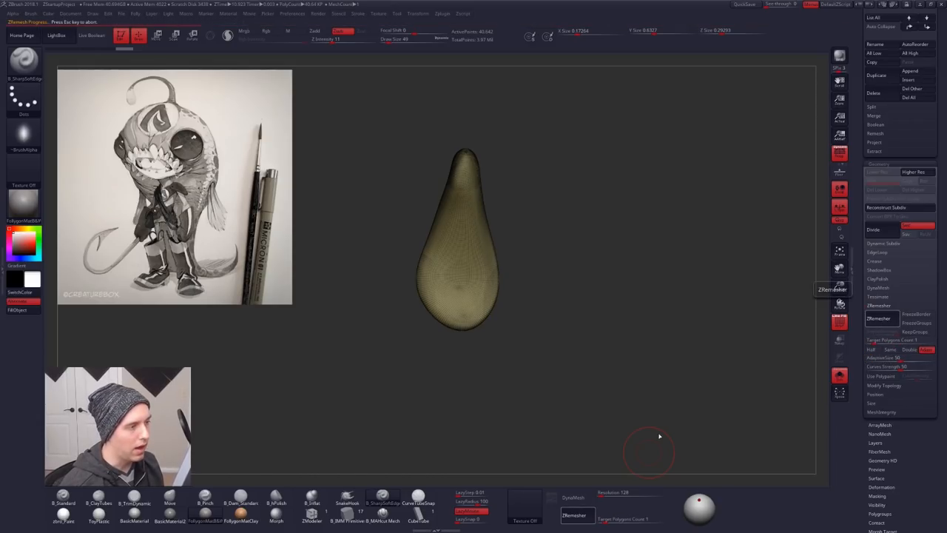
{"action": "left_click", "coordinate": [879, 318]}
{"action": "type", "text": "0.1"}
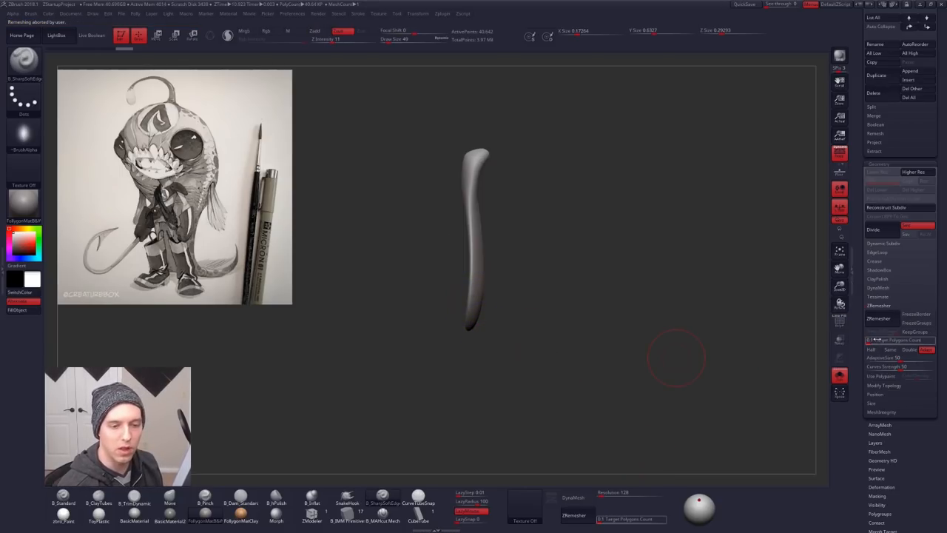
{"action": "left_click", "coordinate": [878, 318]}
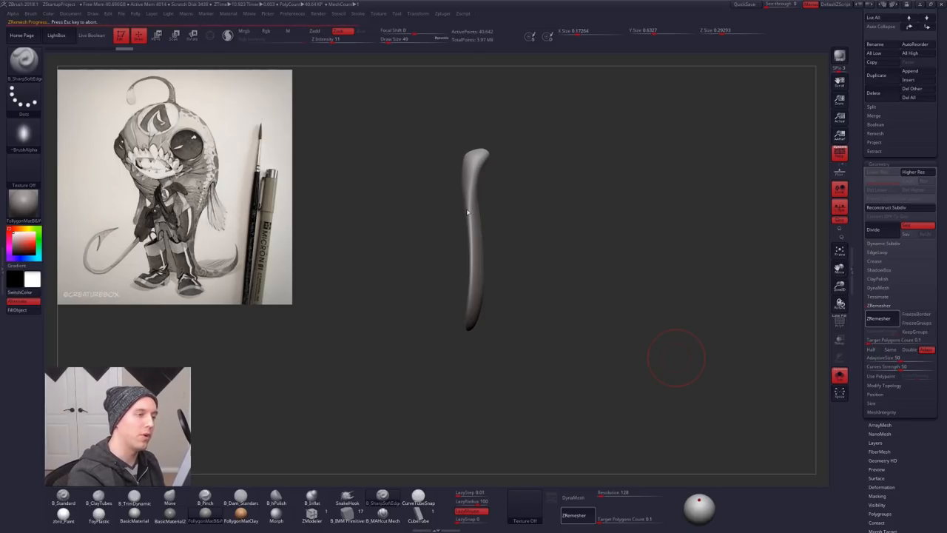
{"action": "mouse_move", "coordinate": [305, 288]}
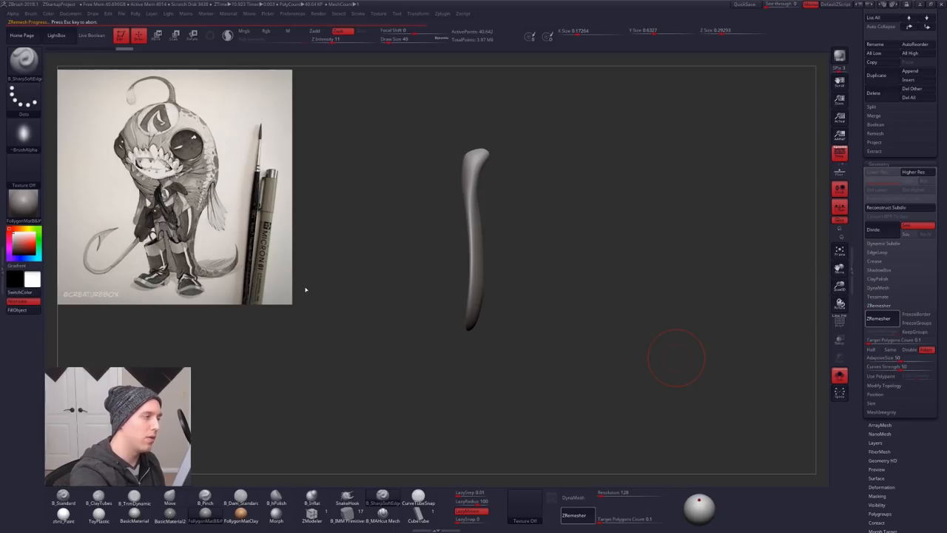
{"action": "mouse_move", "coordinate": [228, 216]}
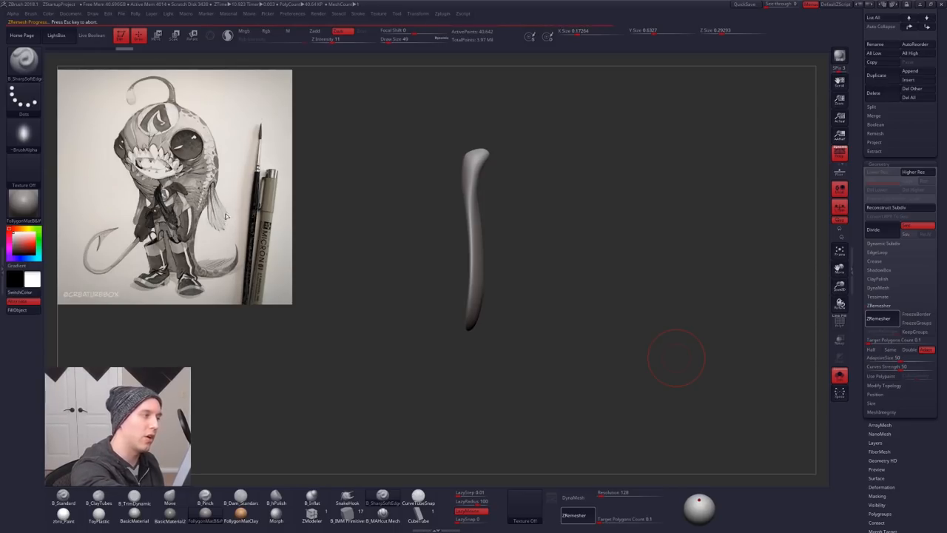
Turn off Solo so the full anglerfish character shows with the fin.
{"action": "left_click", "coordinate": [878, 317]}
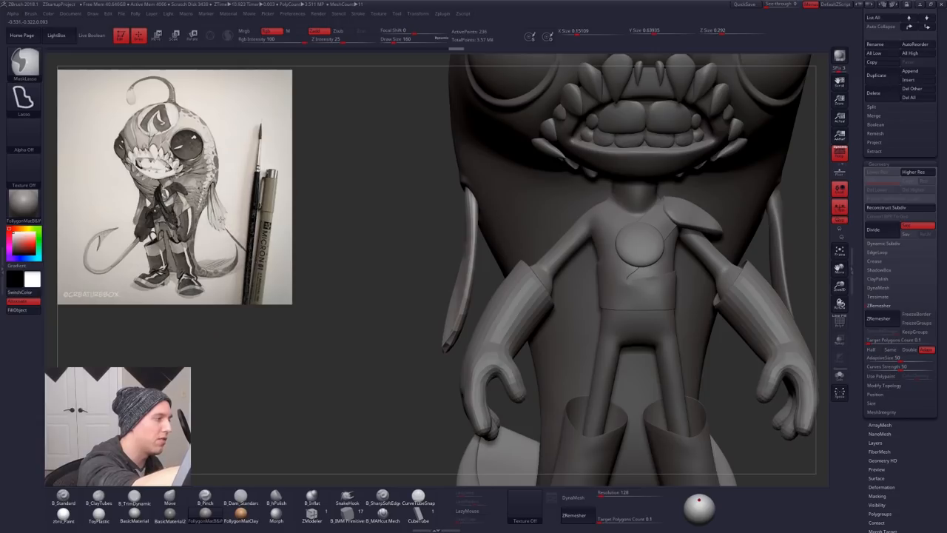
{"action": "mouse_move", "coordinate": [435, 243]}
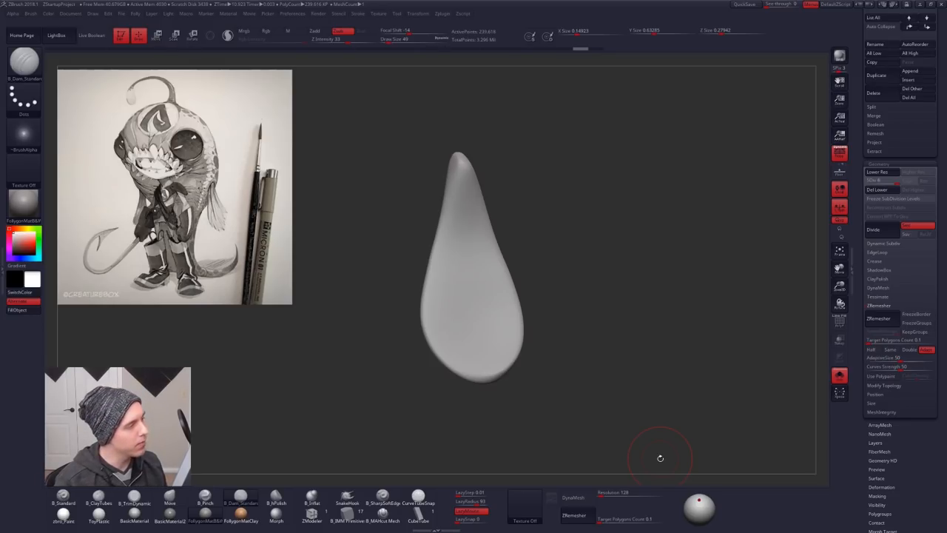
{"action": "mouse_move", "coordinate": [532, 251]}
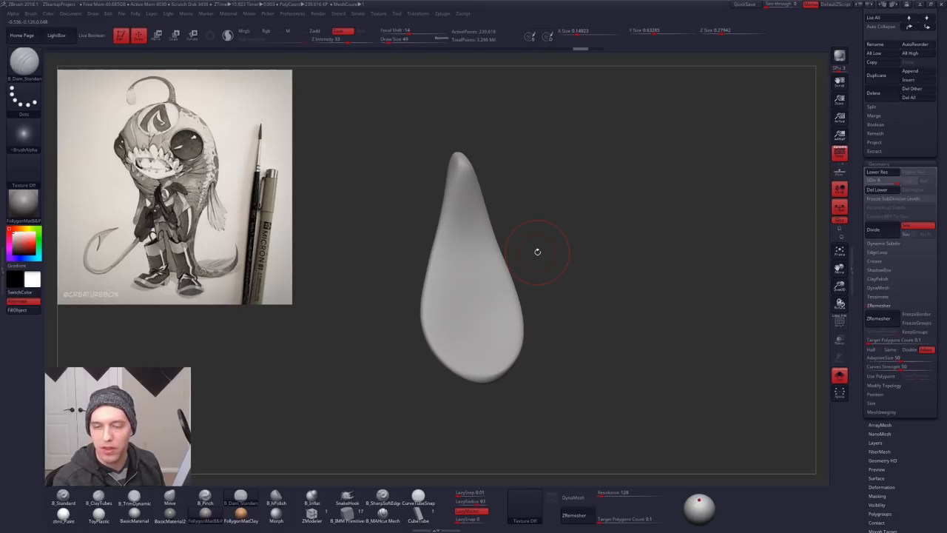
{"action": "mouse_move", "coordinate": [538, 252]}
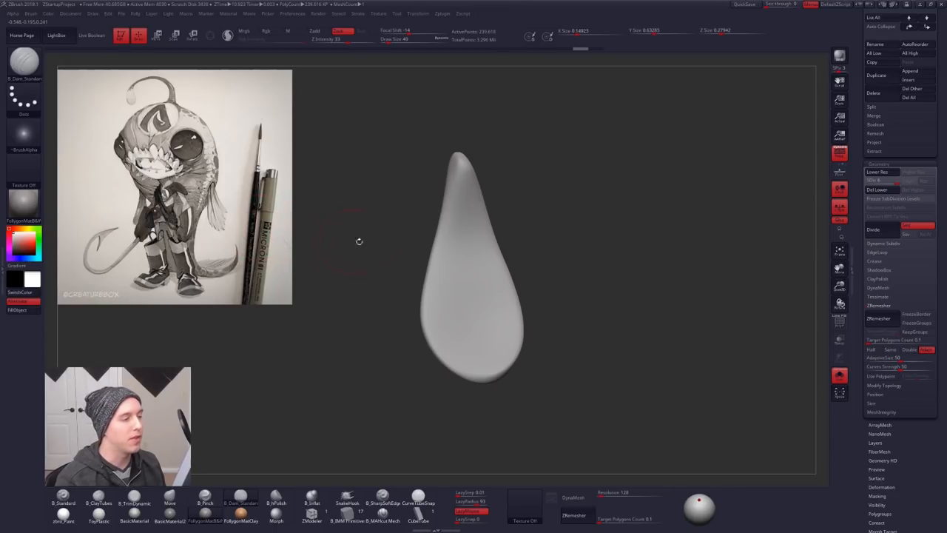
{"action": "mouse_move", "coordinate": [566, 233]}
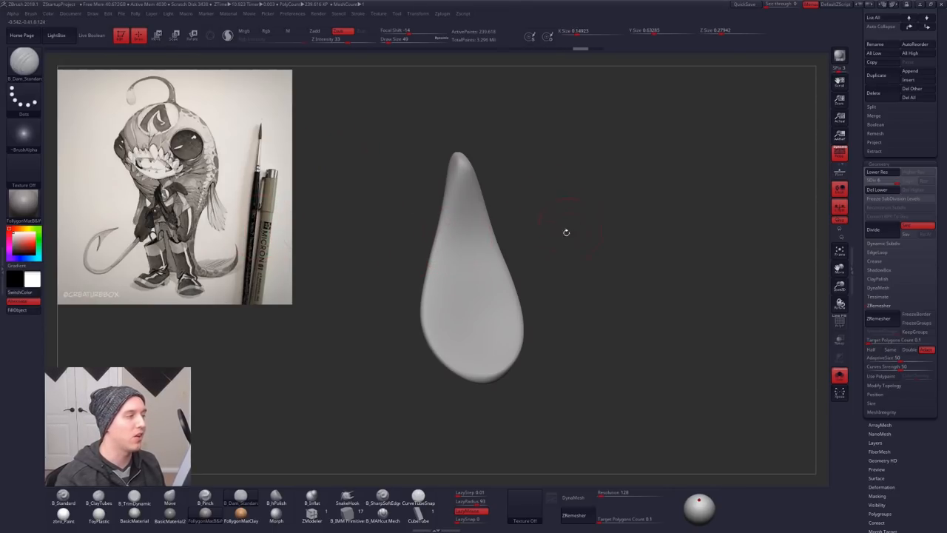
{"action": "mouse_move", "coordinate": [555, 237]}
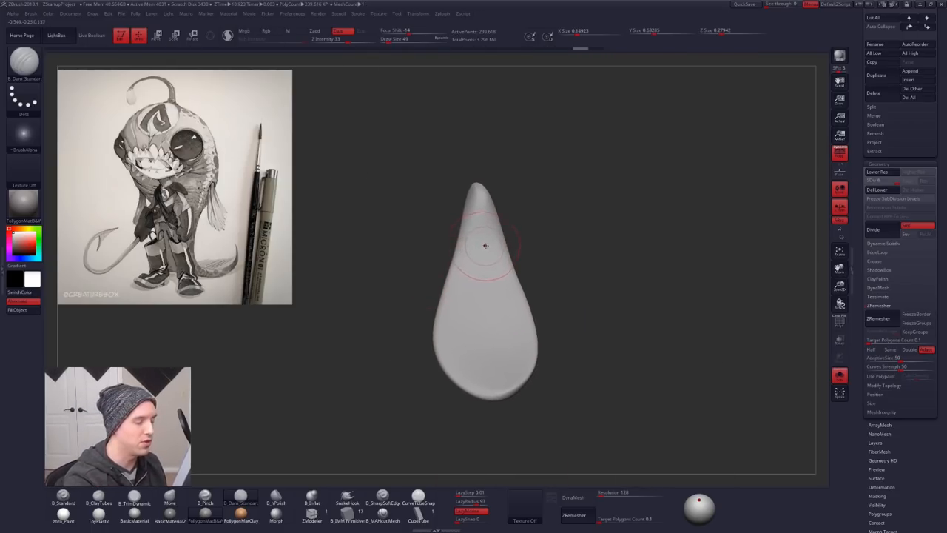
{"action": "mouse_move", "coordinate": [486, 302]}
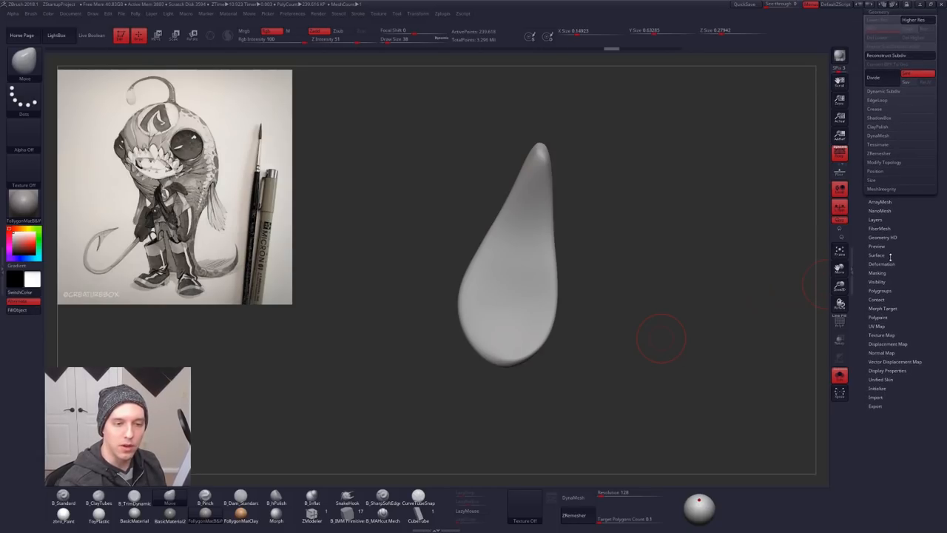
Show the Polygroups options and the SubTool list for the teardrop sculpt, hovering ZRemesher.
{"action": "left_click", "coordinate": [878, 290]}
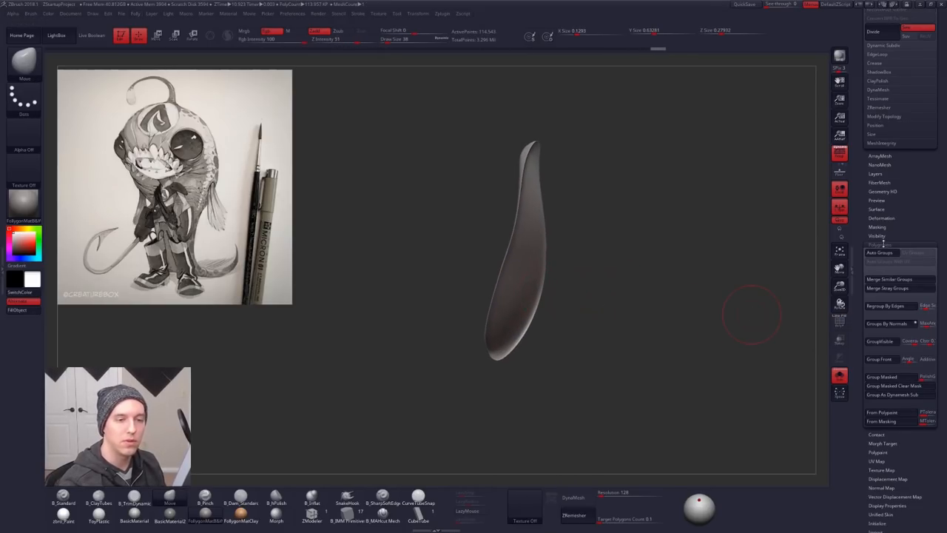
{"action": "left_click", "coordinate": [136, 13]}
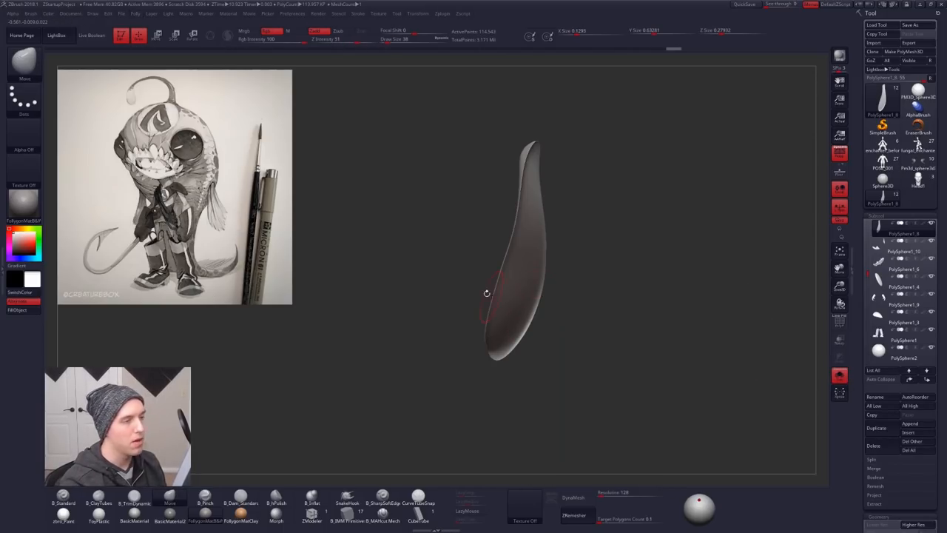
{"action": "left_click_drag", "start_coordinate": [487, 293], "coordinate": [584, 352]}
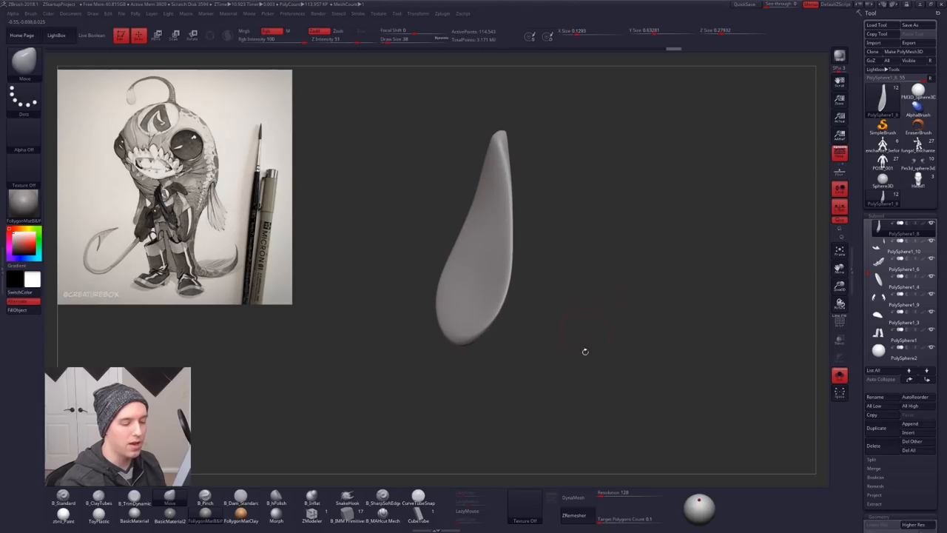
{"action": "left_click", "coordinate": [577, 515]}
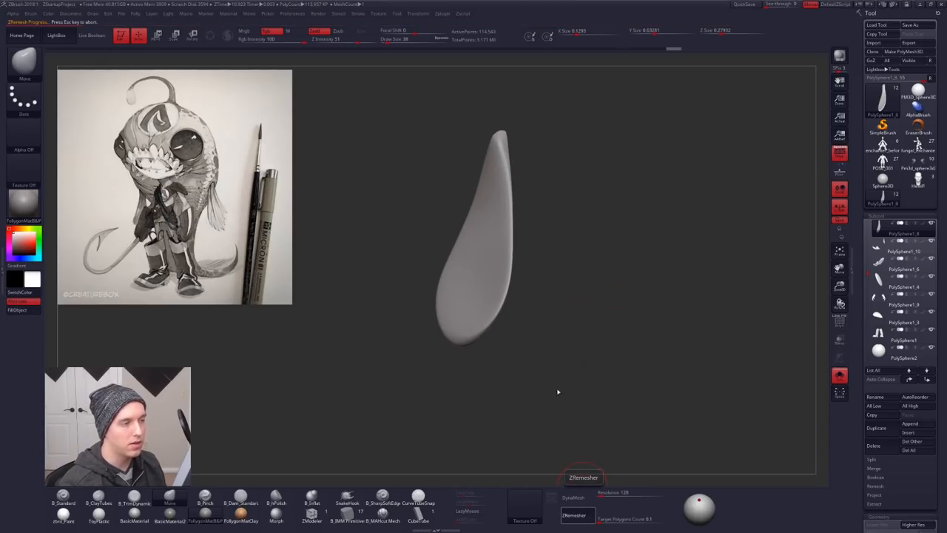
{"action": "mouse_move", "coordinate": [482, 335]}
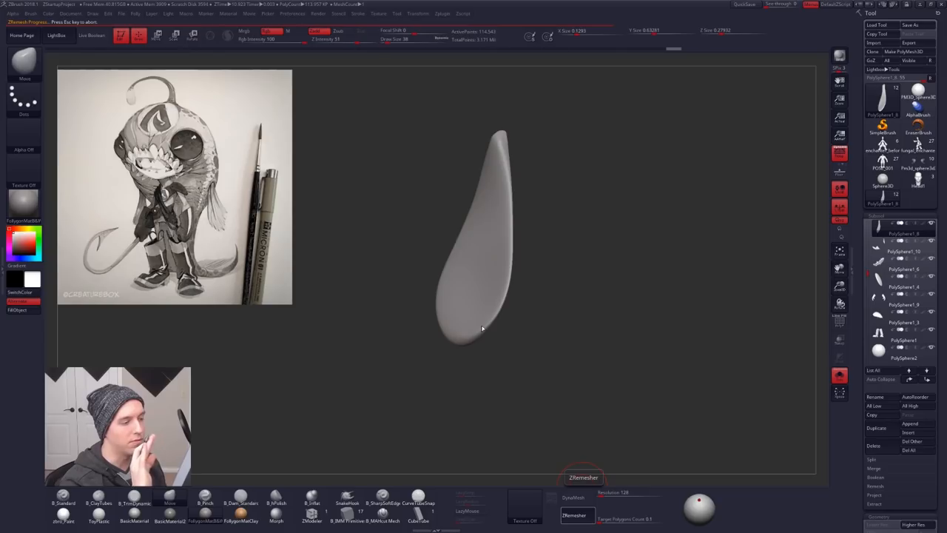
{"action": "left_click", "coordinate": [577, 515]}
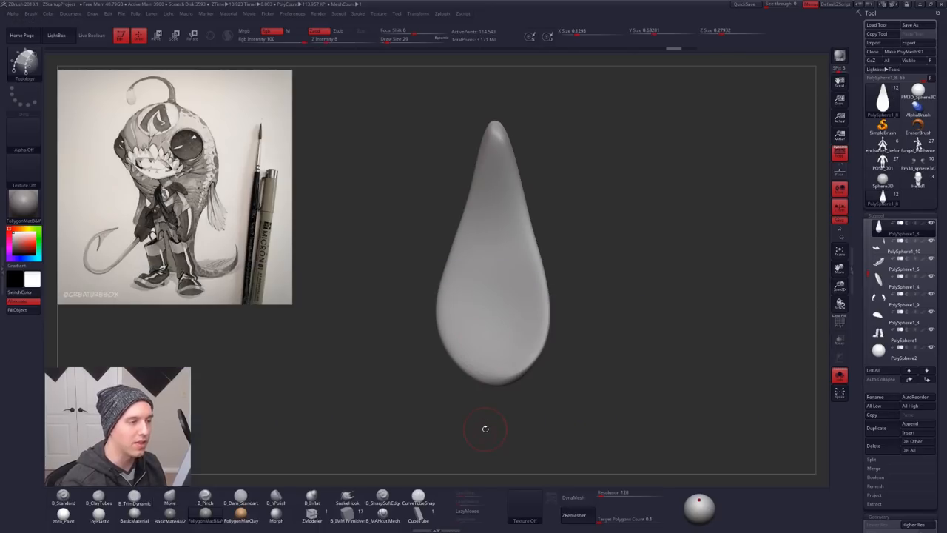
Pull out the lower right side of the teardrop with the Move brush.
{"action": "left_click_drag", "start_coordinate": [491, 130], "coordinate": [479, 175]}
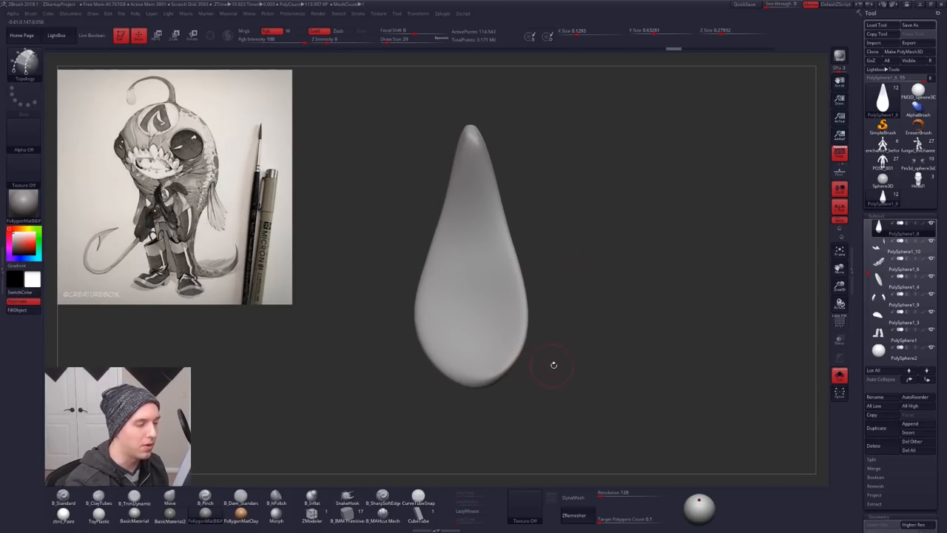
{"action": "mouse_move", "coordinate": [618, 452]}
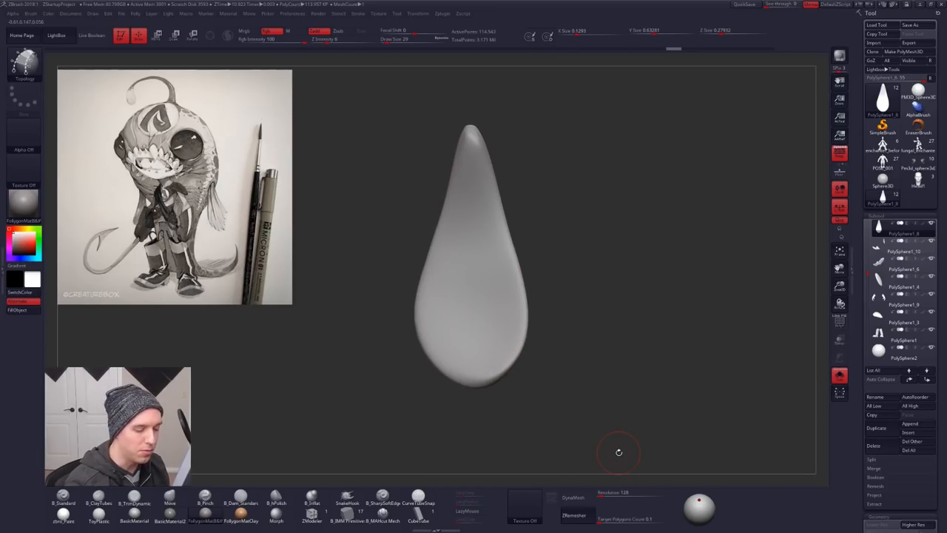
{"action": "mouse_move", "coordinate": [490, 293]}
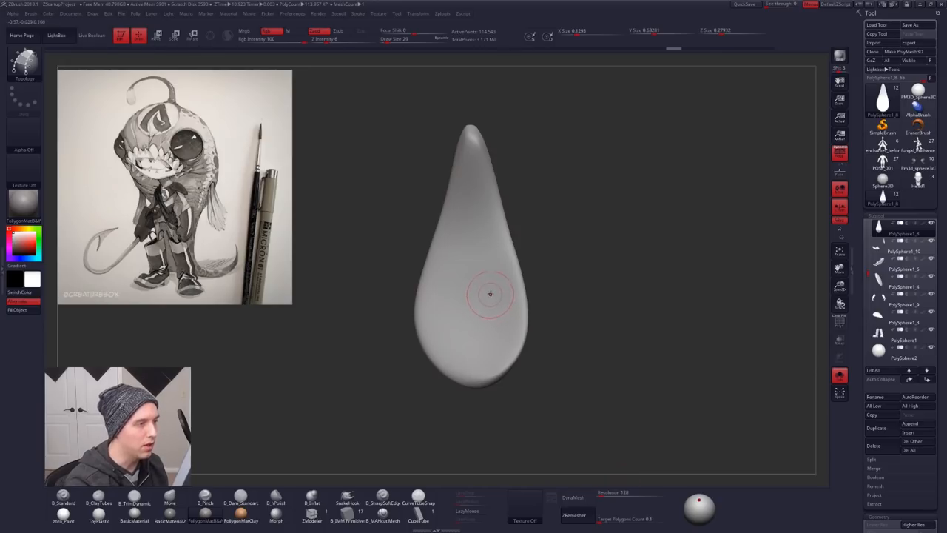
{"action": "mouse_move", "coordinate": [464, 229]}
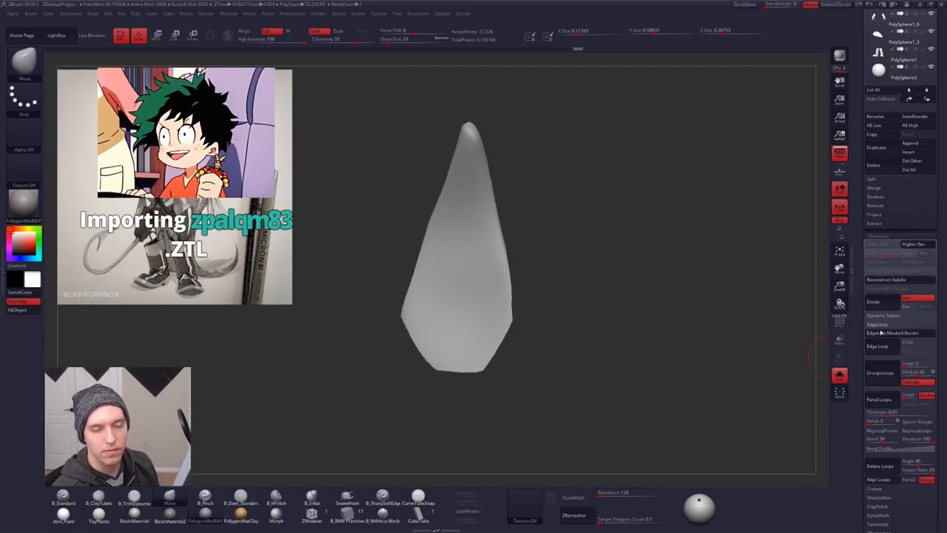
{"action": "mouse_move", "coordinate": [881, 346]}
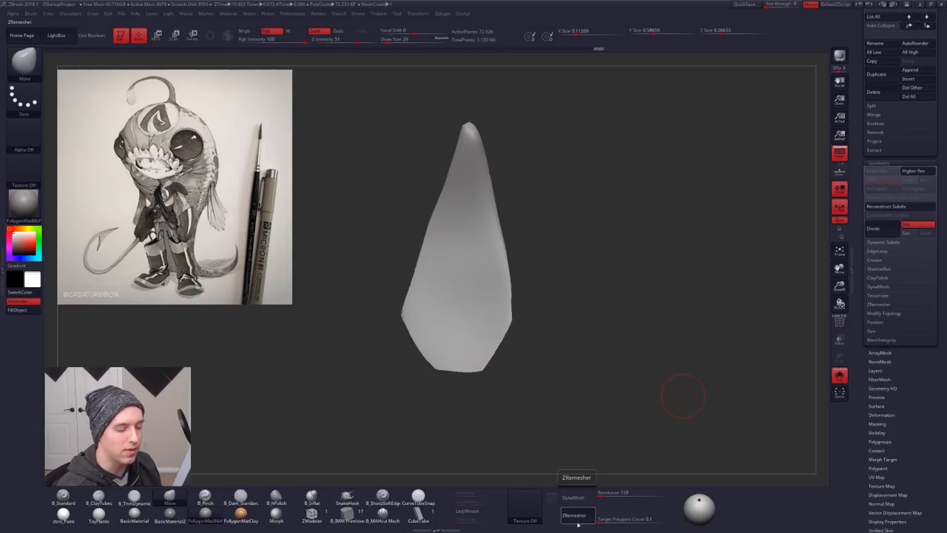
{"action": "left_click", "coordinate": [577, 515]}
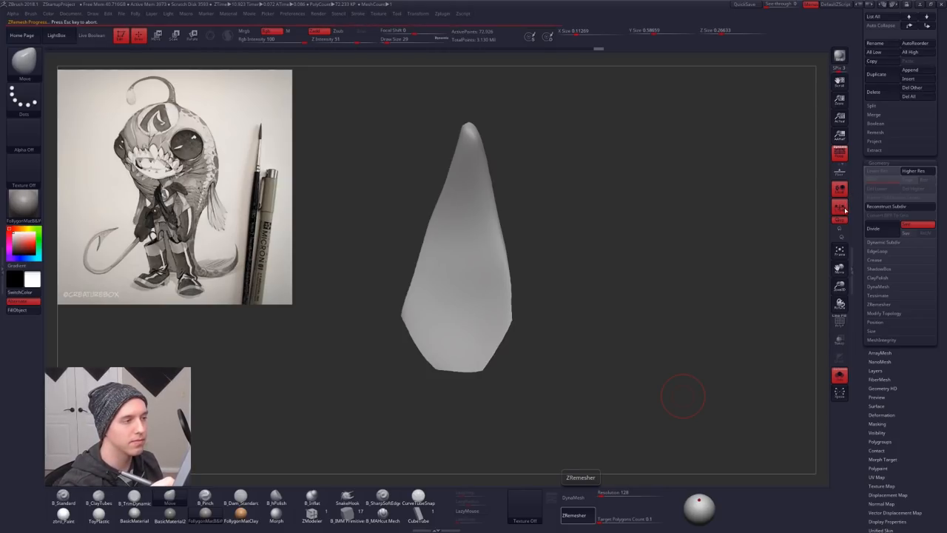
{"action": "left_click", "coordinate": [840, 207]}
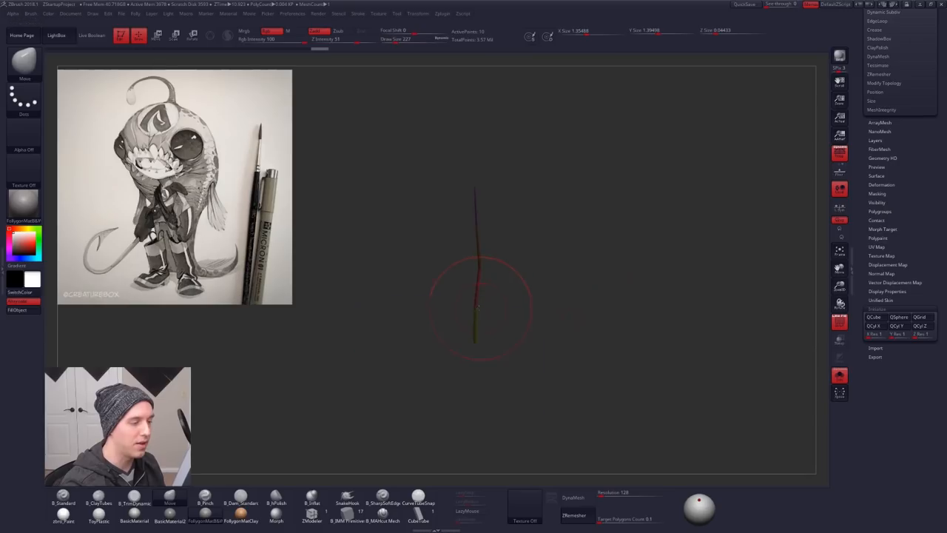
Taper the ZModeler plane and curve its bottom edge into a fin panel.
{"action": "left_click_drag", "start_coordinate": [477, 306], "coordinate": [472, 218]}
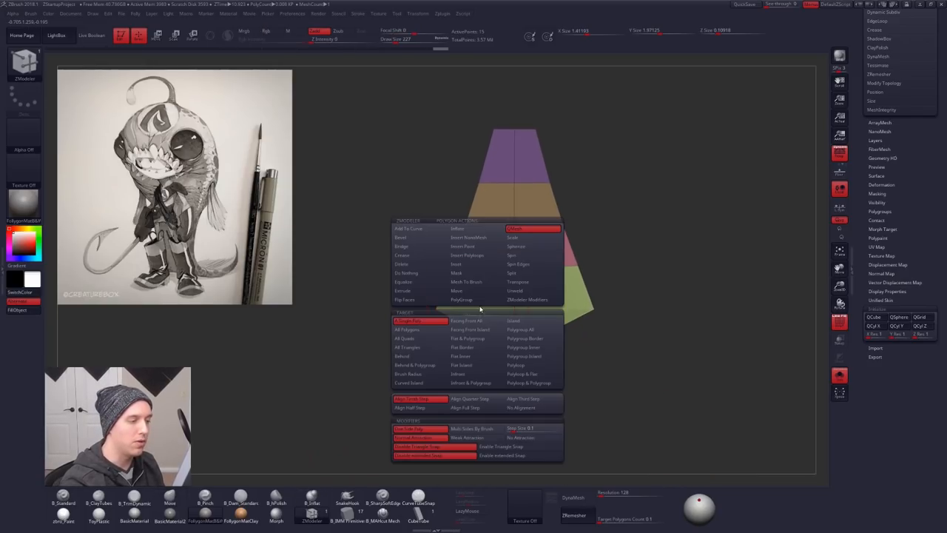
{"action": "left_click", "coordinate": [476, 255]}
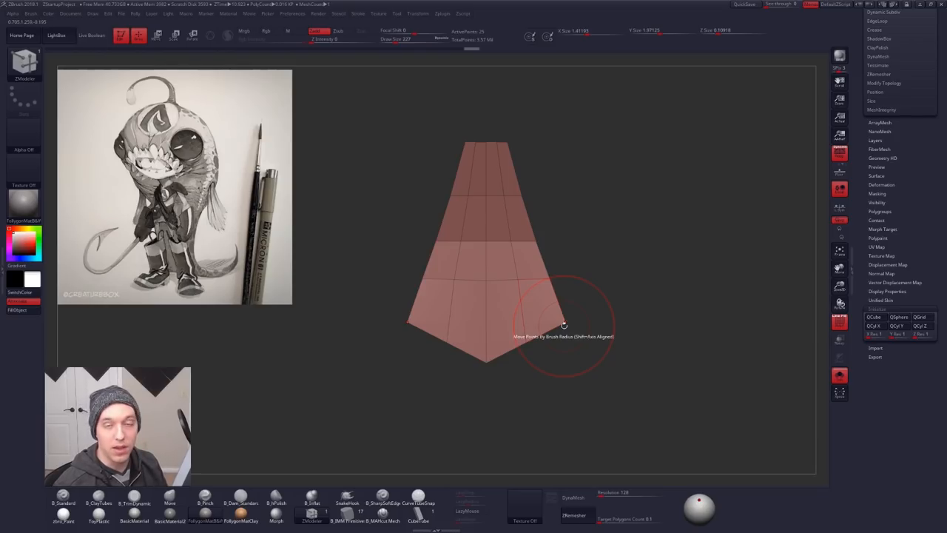
{"action": "mouse_move", "coordinate": [517, 326]}
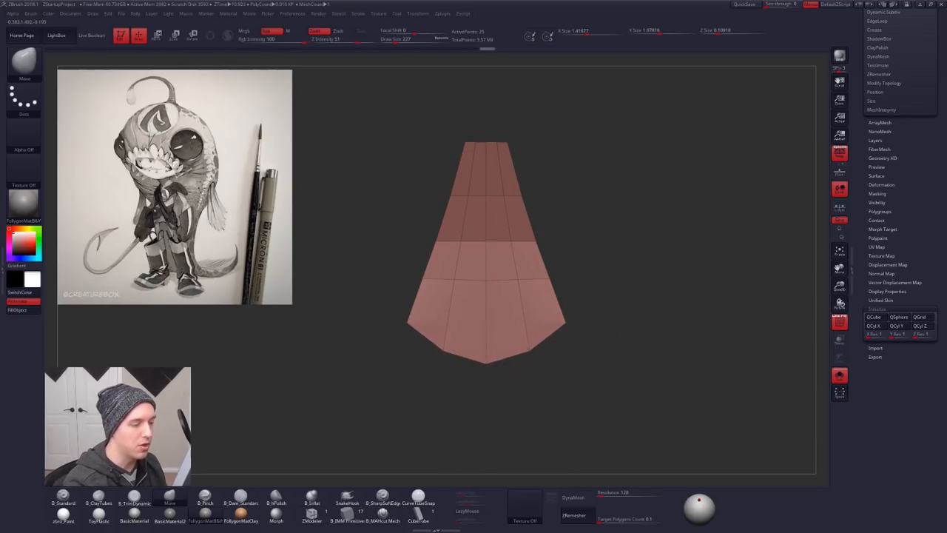
{"action": "left_click", "coordinate": [745, 5]}
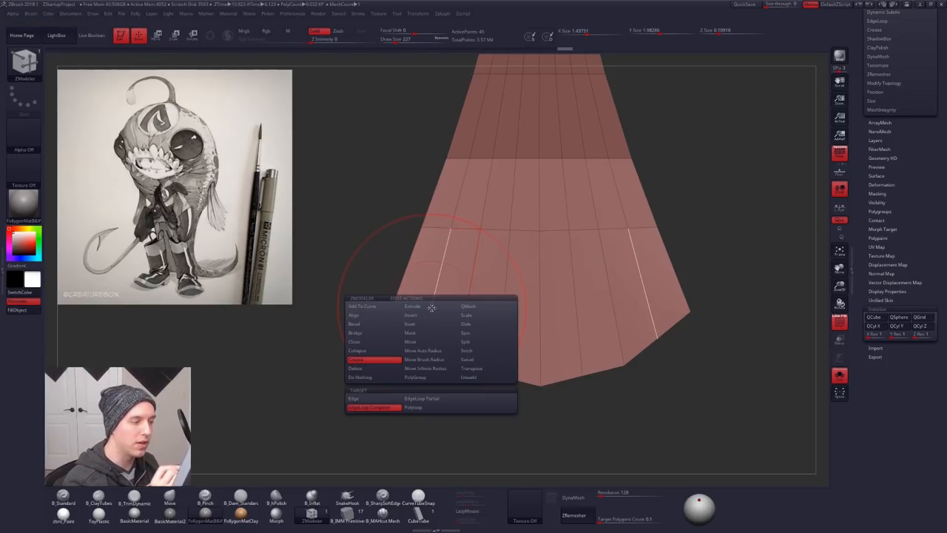
{"action": "mouse_move", "coordinate": [355, 324]}
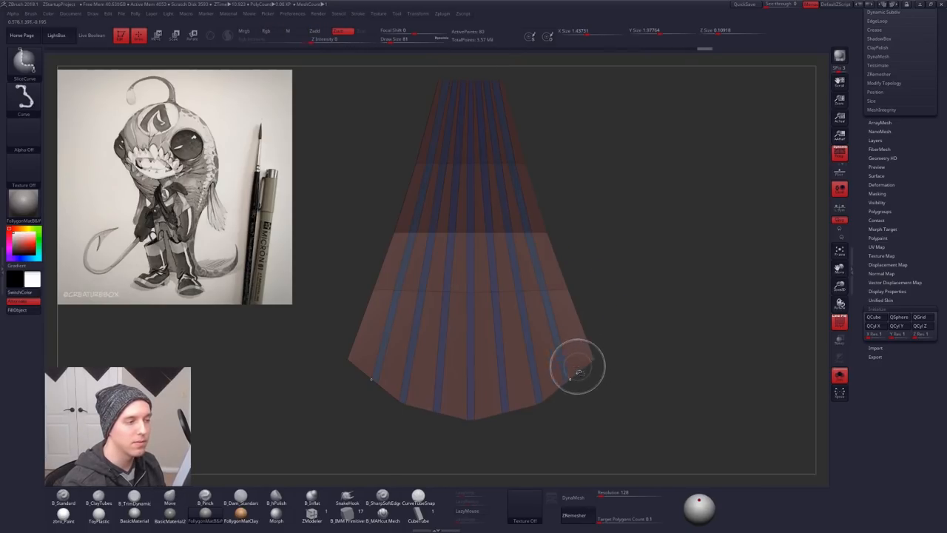
Offset the alternating polygrouped strips with Move to form the fin's pleats.
{"action": "left_click_drag", "start_coordinate": [577, 367], "coordinate": [517, 333]}
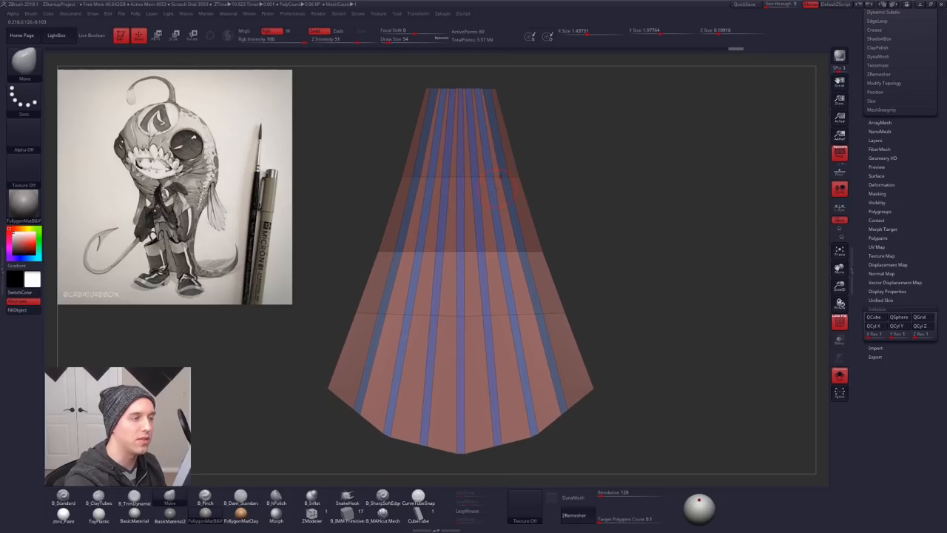
{"action": "mouse_move", "coordinate": [474, 84]}
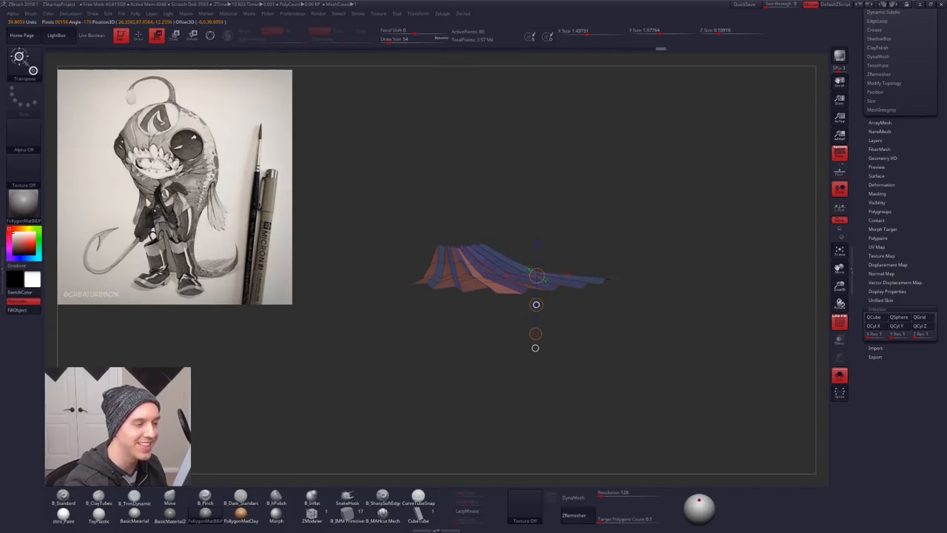
Orbit the pleated fin to the front to judge how the folds read.
{"action": "left_click_drag", "start_coordinate": [535, 278], "coordinate": [476, 288]}
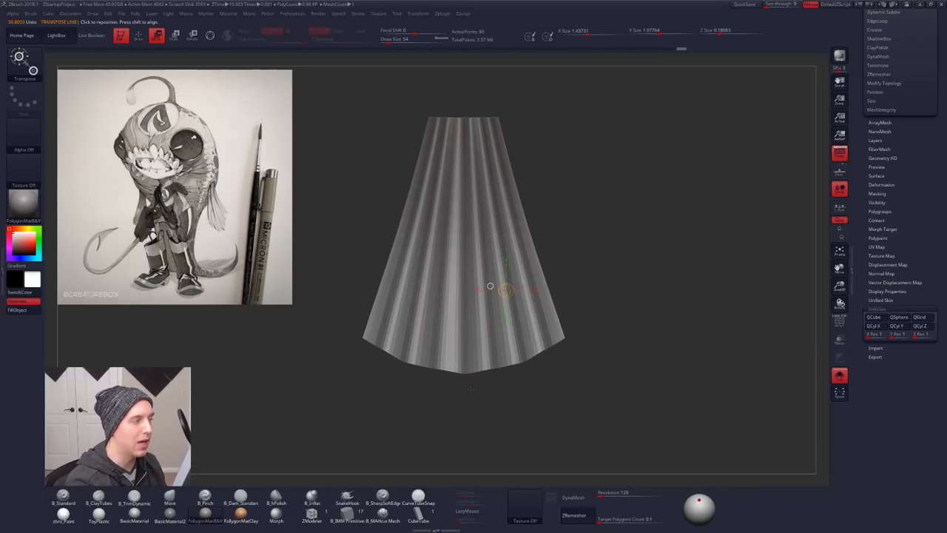
{"action": "left_click_drag", "start_coordinate": [506, 289], "coordinate": [457, 289]}
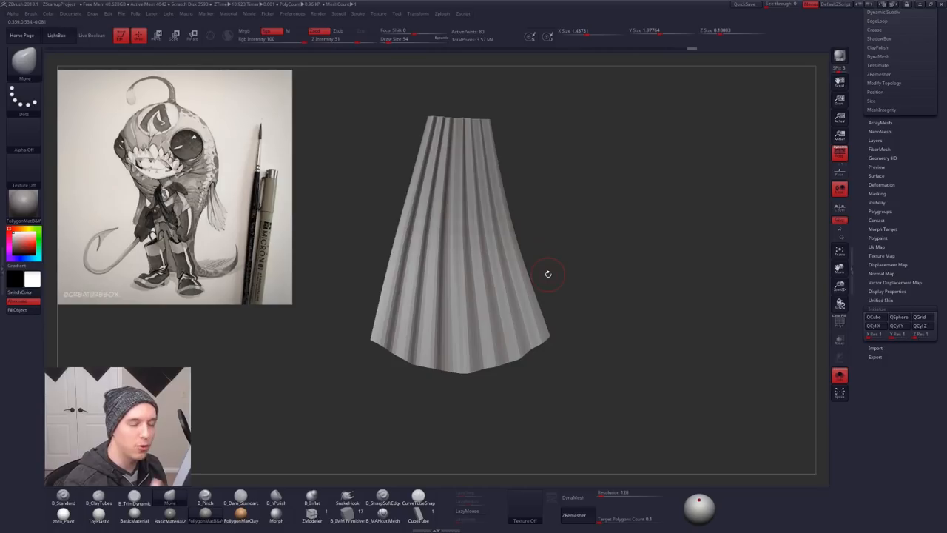
{"action": "left_click_drag", "start_coordinate": [547, 274], "coordinate": [491, 382]}
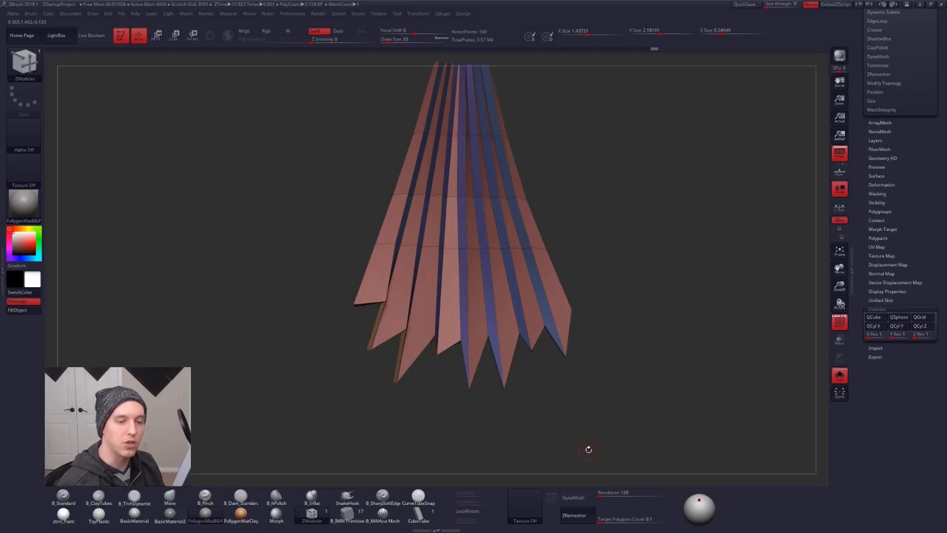
Add thickness to the pleated fin and expand its Geometry subdivision settings.
{"action": "left_click", "coordinate": [888, 290]}
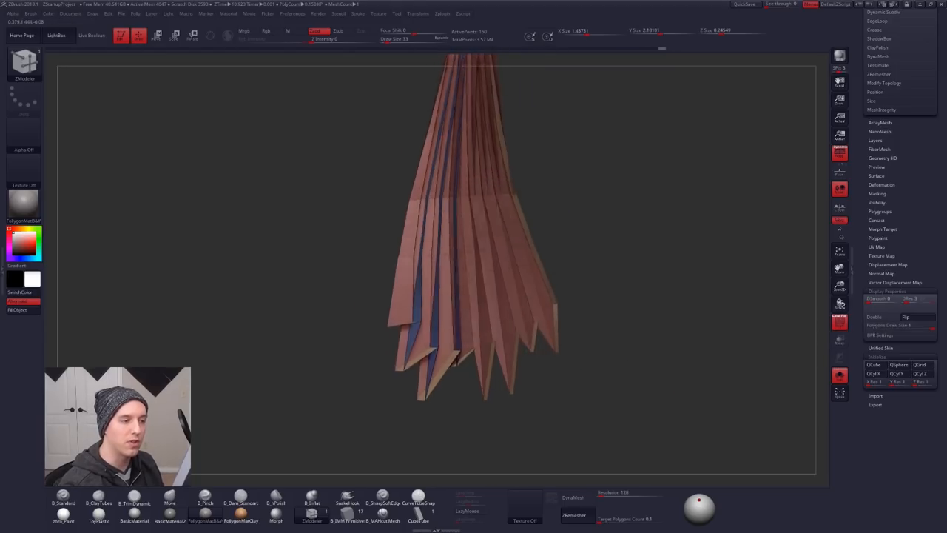
{"action": "left_click", "coordinate": [905, 316]}
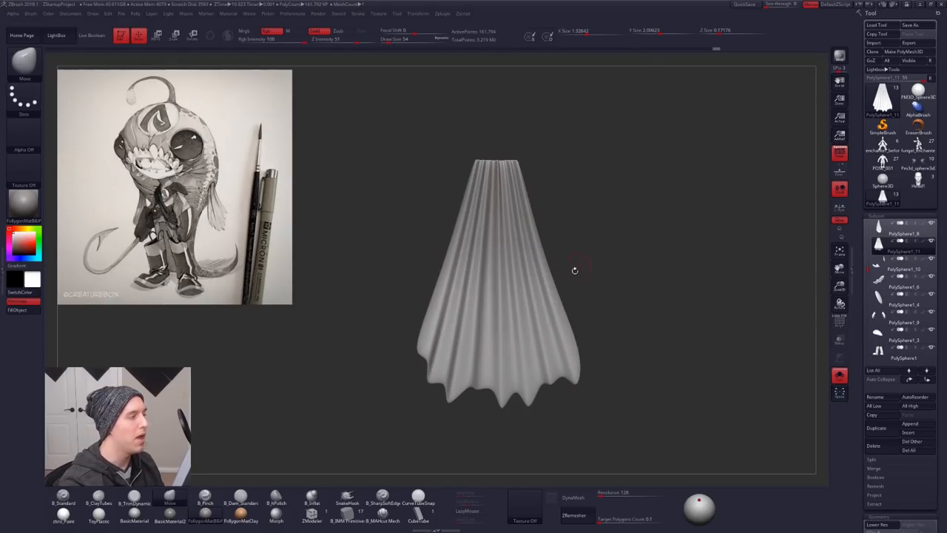
{"action": "mouse_move", "coordinate": [363, 335]}
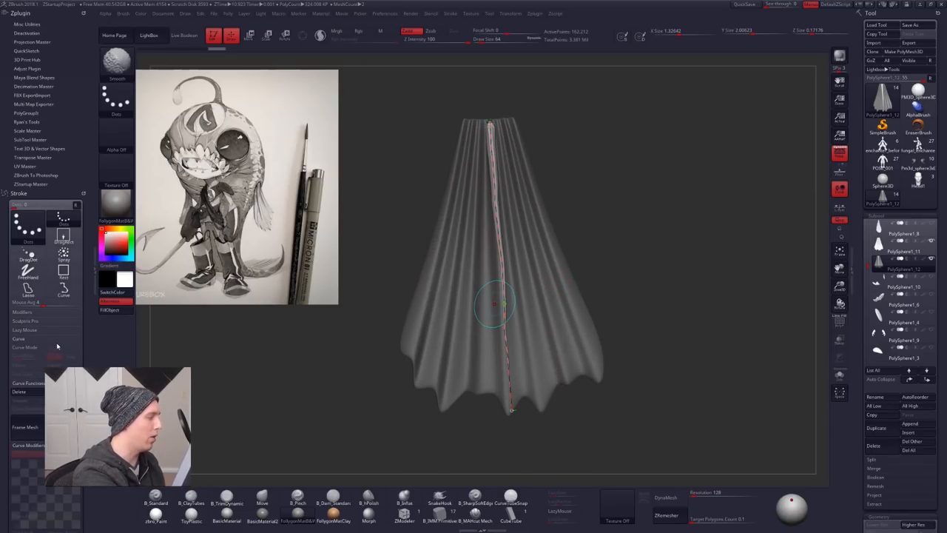
Apply the CurveTube along the drawn pleat curve to raise a bony ridge down the fin.
{"action": "left_click", "coordinate": [24, 346]}
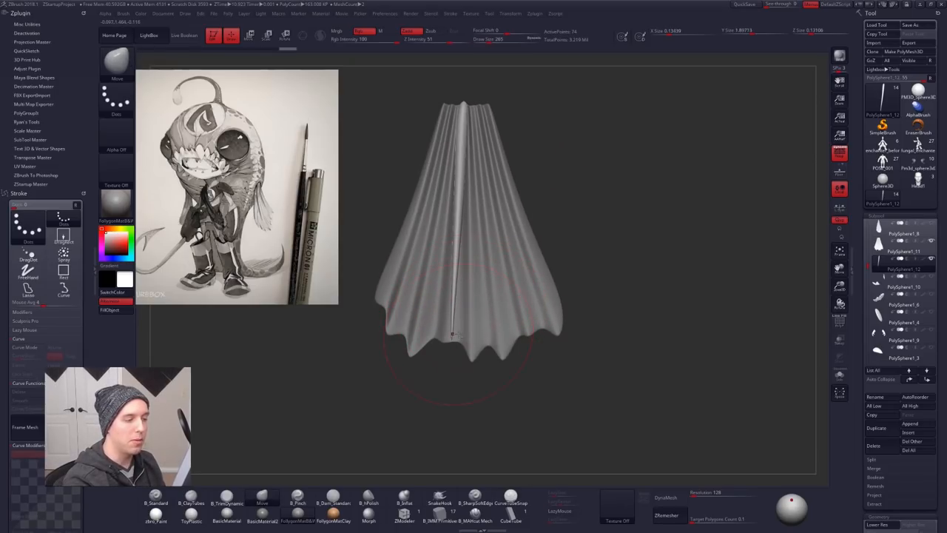
{"action": "mouse_move", "coordinate": [650, 364]}
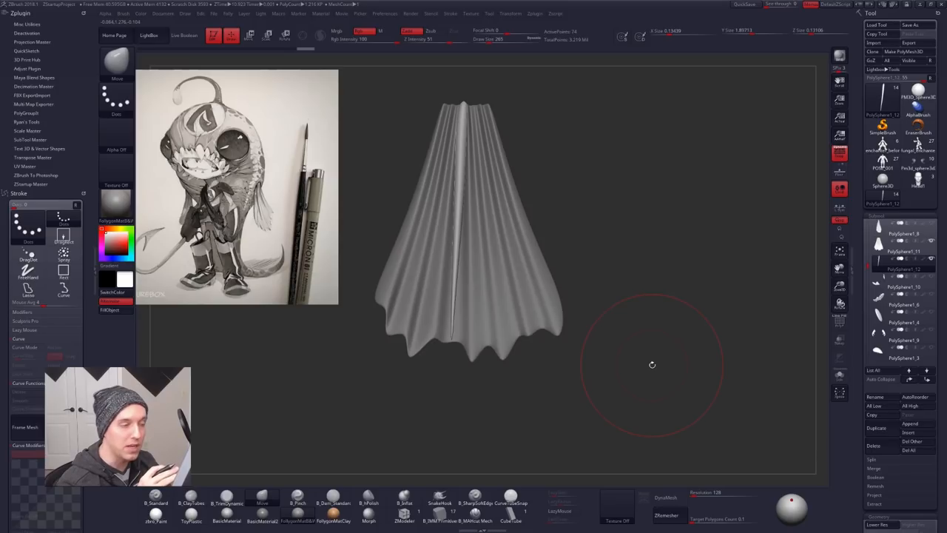